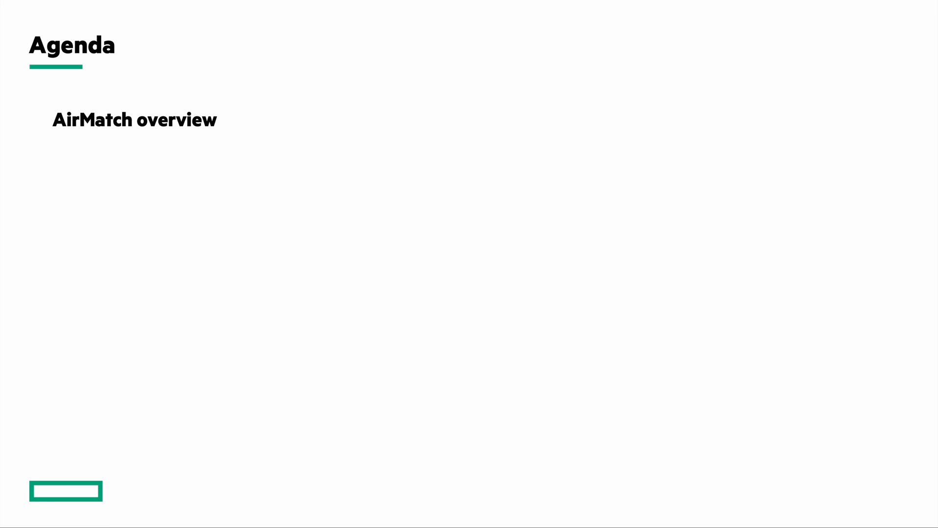
pyautogui.press('Right')
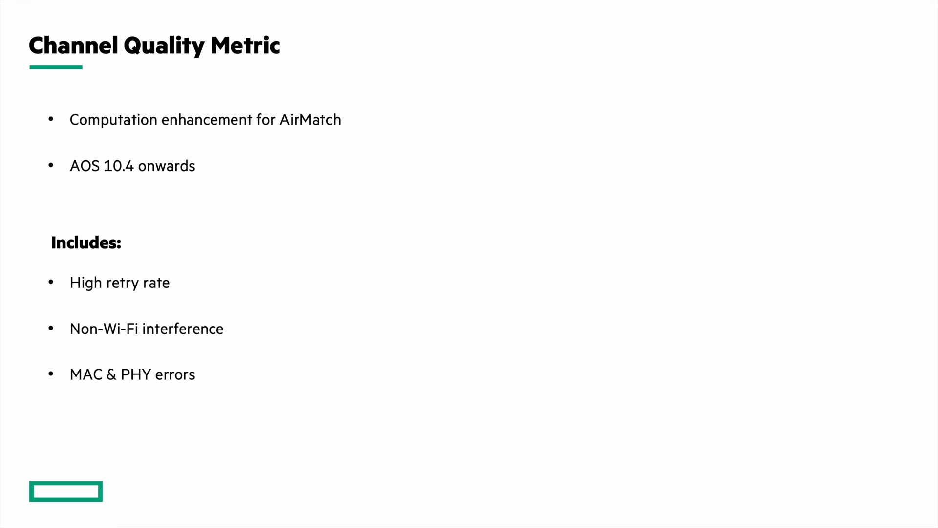